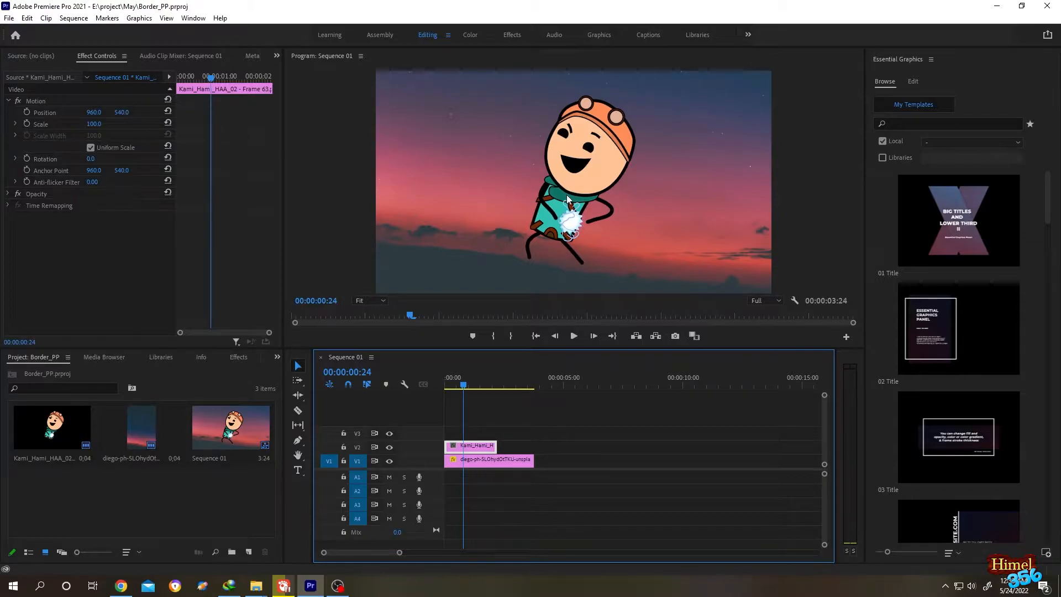
pyautogui.moveTo(534, 197)
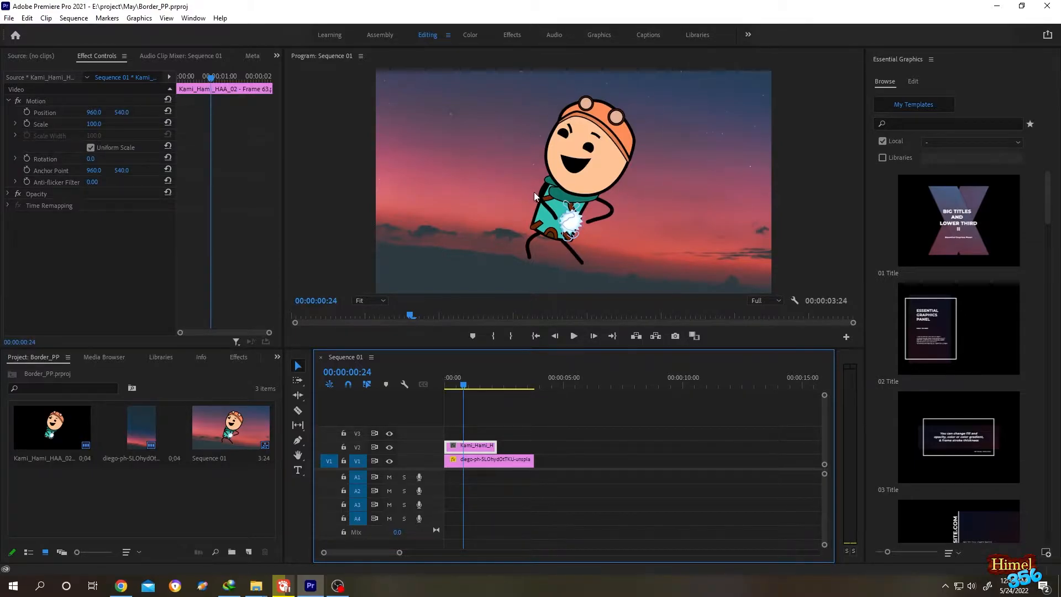
pyautogui.moveTo(518, 264)
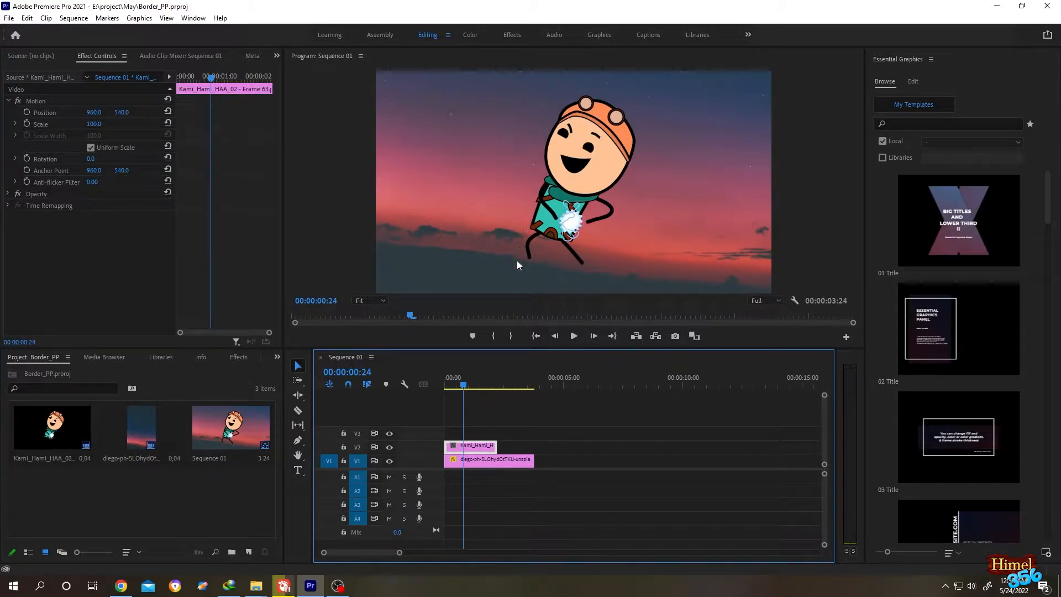
pyautogui.moveTo(636, 215)
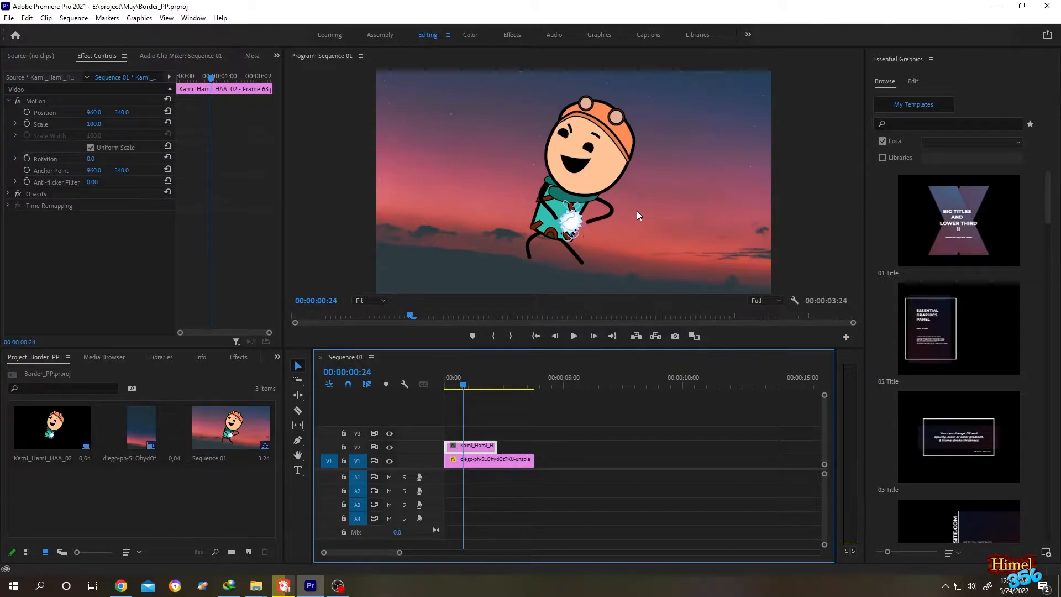
# Start a new 1920×1080, 30 fps Legacy Title named 'Sticker'.
pyautogui.click(9, 17)
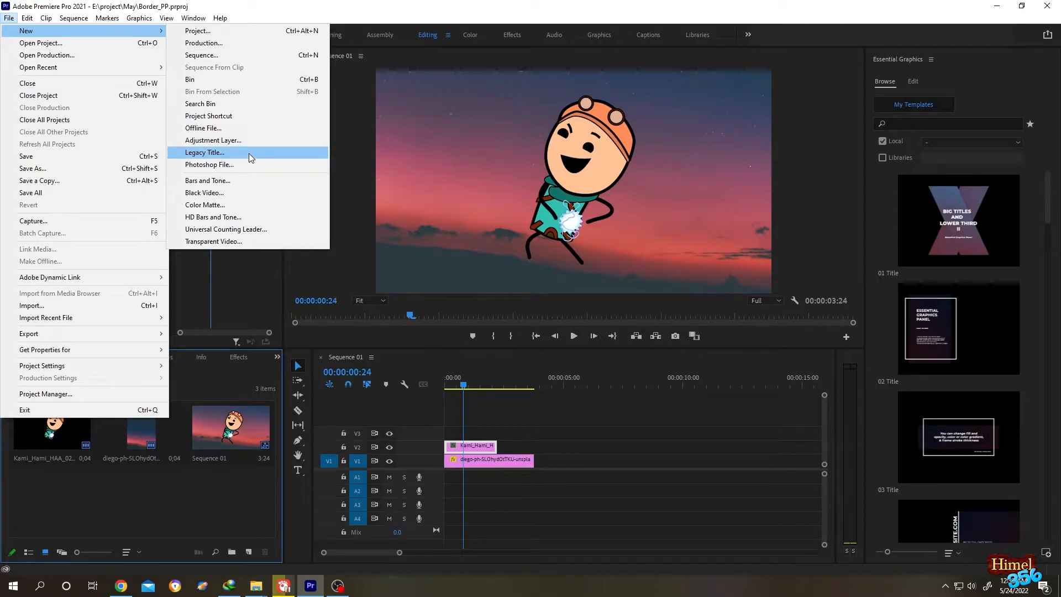
pyautogui.click(204, 152)
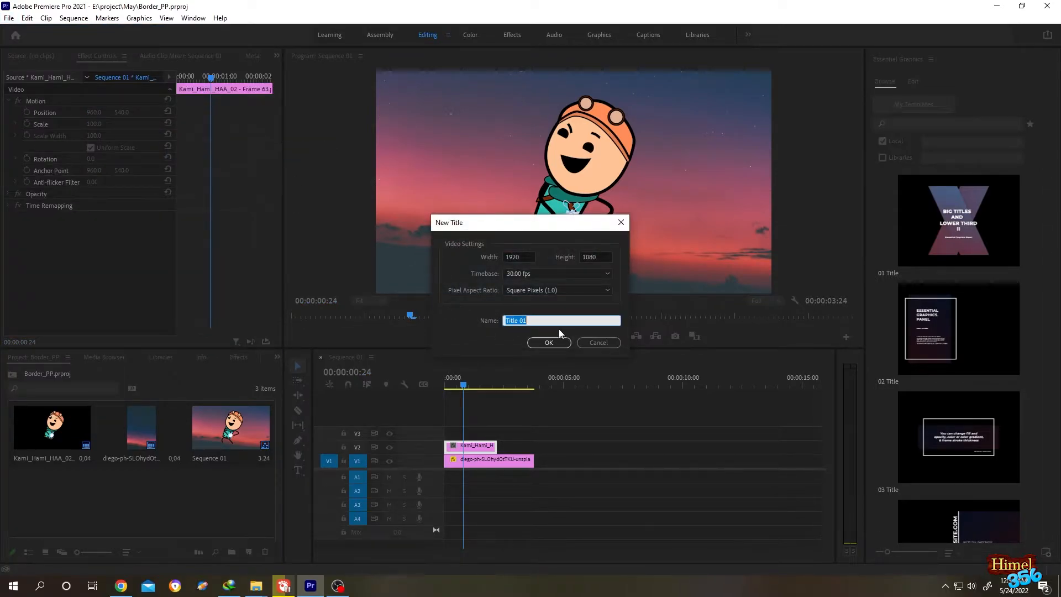
pyautogui.moveTo(486, 325)
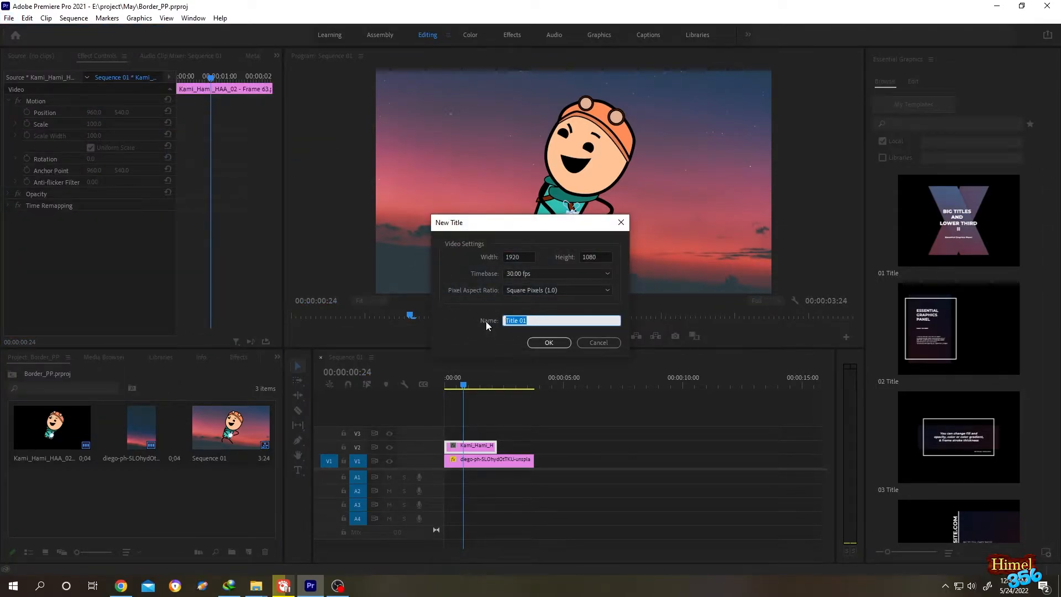
pyautogui.write('Sticker')
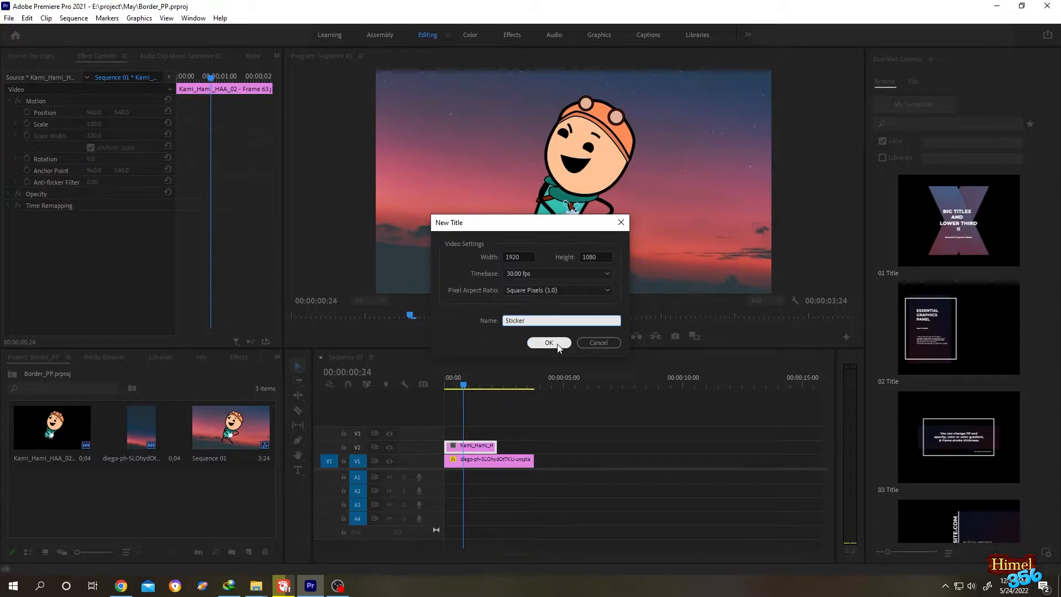
# Confirm the 'Sticker' title so it appears in the project bin.
pyautogui.click(549, 343)
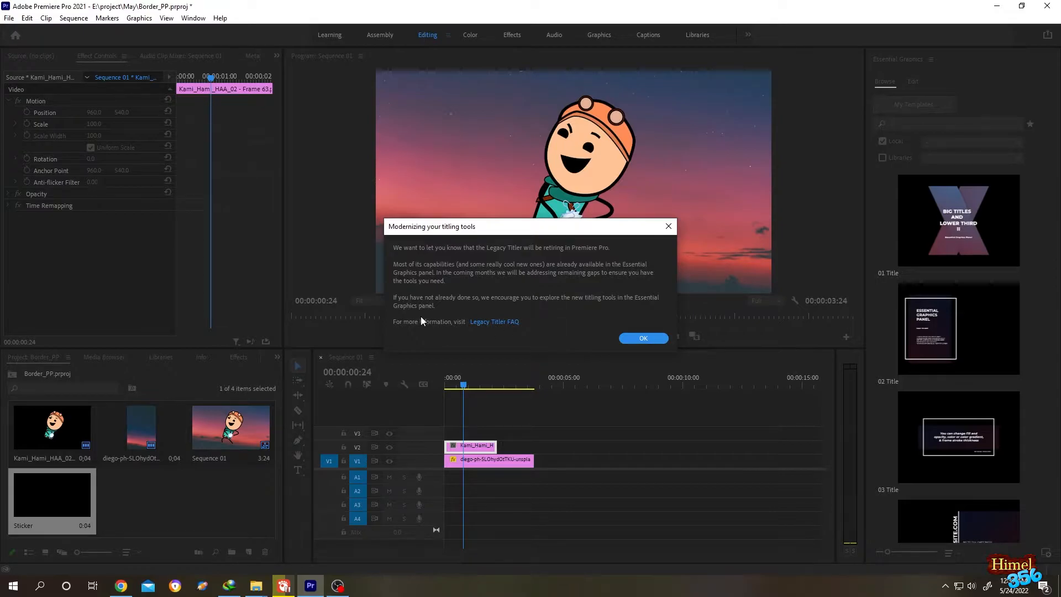
pyautogui.moveTo(541, 303)
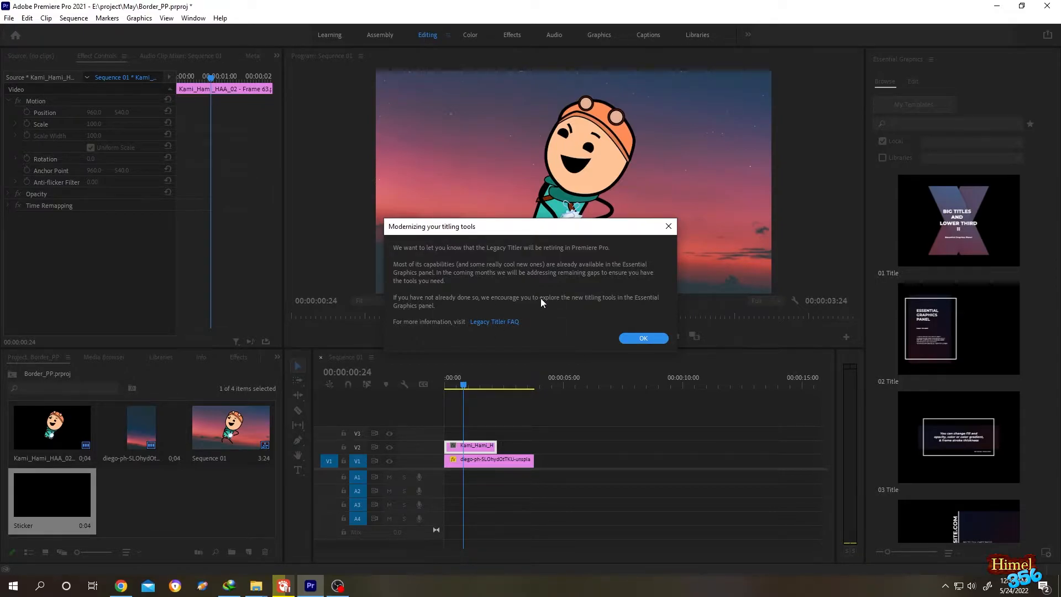
pyautogui.moveTo(566, 297)
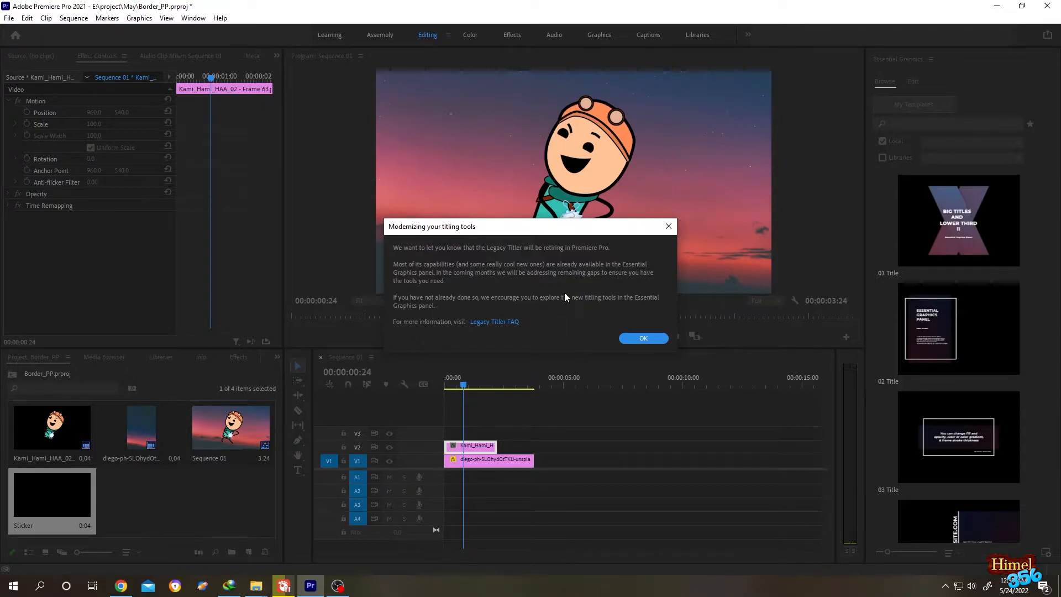
pyautogui.moveTo(534, 318)
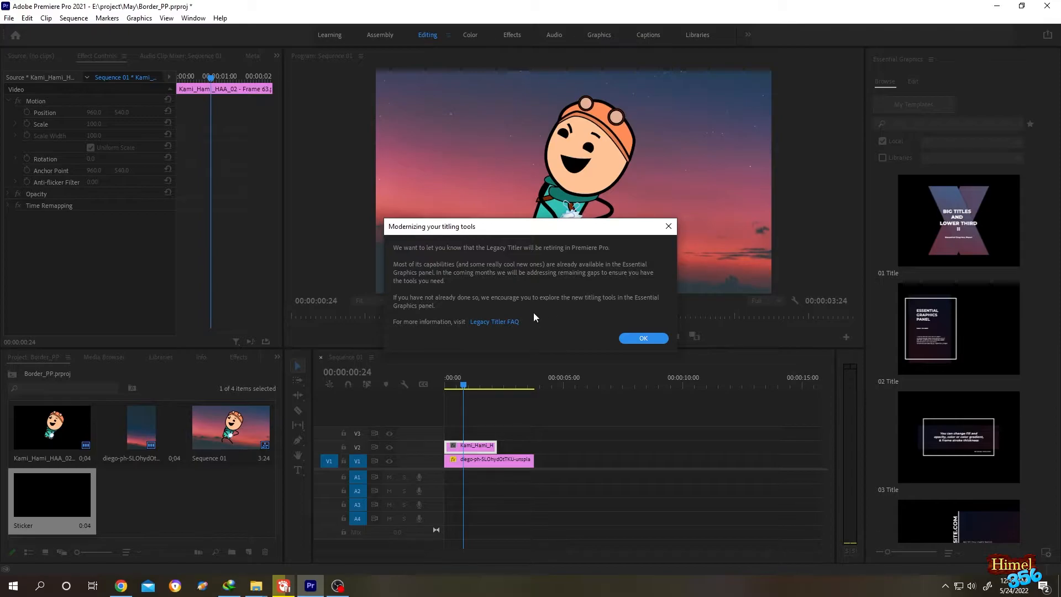
pyautogui.moveTo(952, 77)
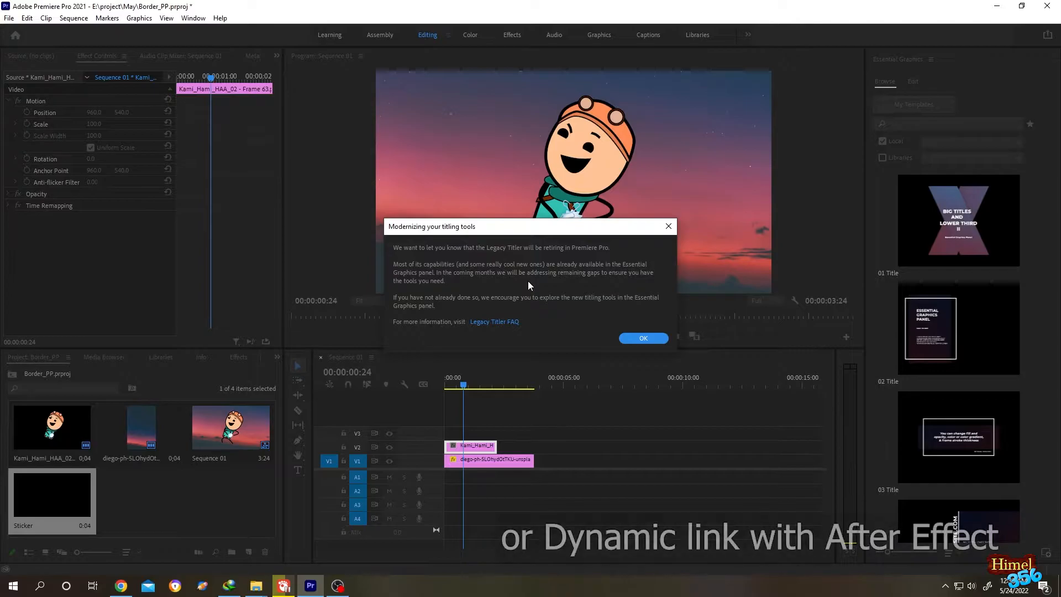
pyautogui.moveTo(777, 212)
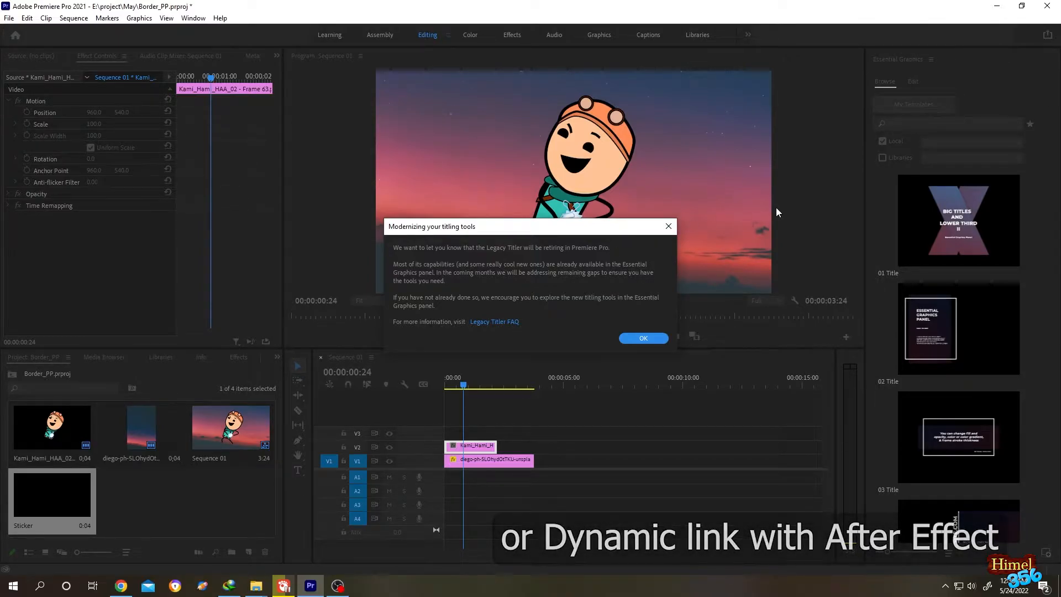
# Dismiss the titler retirement notice and hide the V2 character track output.
pyautogui.click(642, 338)
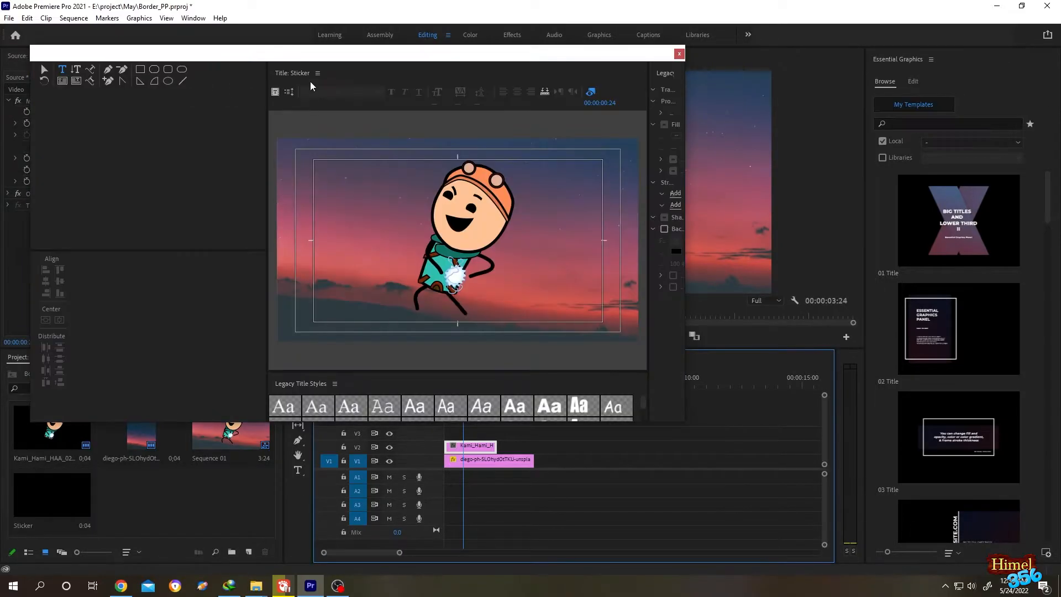
pyautogui.click(678, 53)
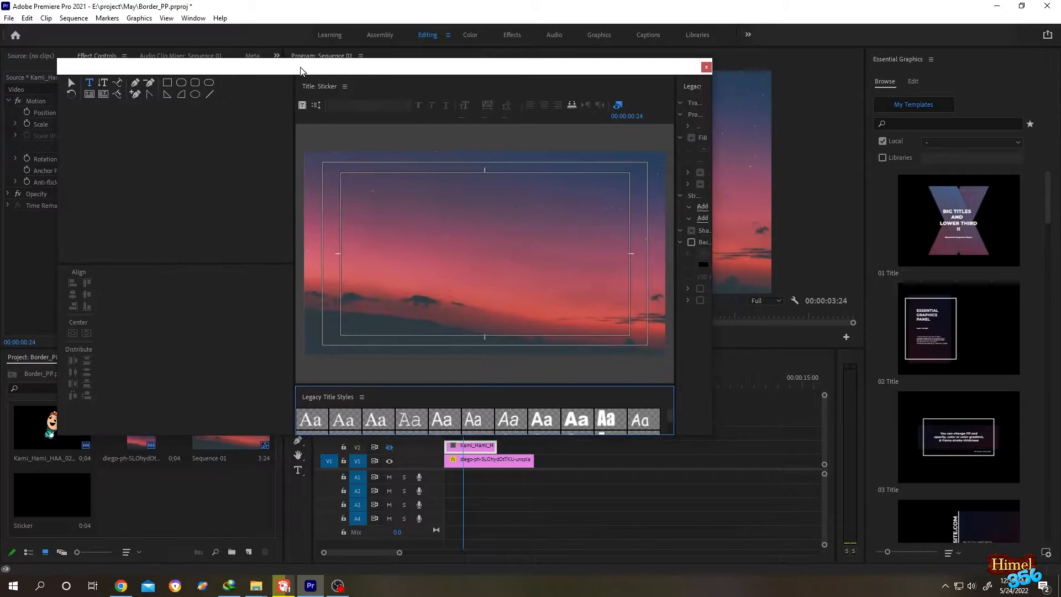
# Insert the Kami_Hami character PNG as a graphic in the Sticker title.
pyautogui.rightClick(494, 227)
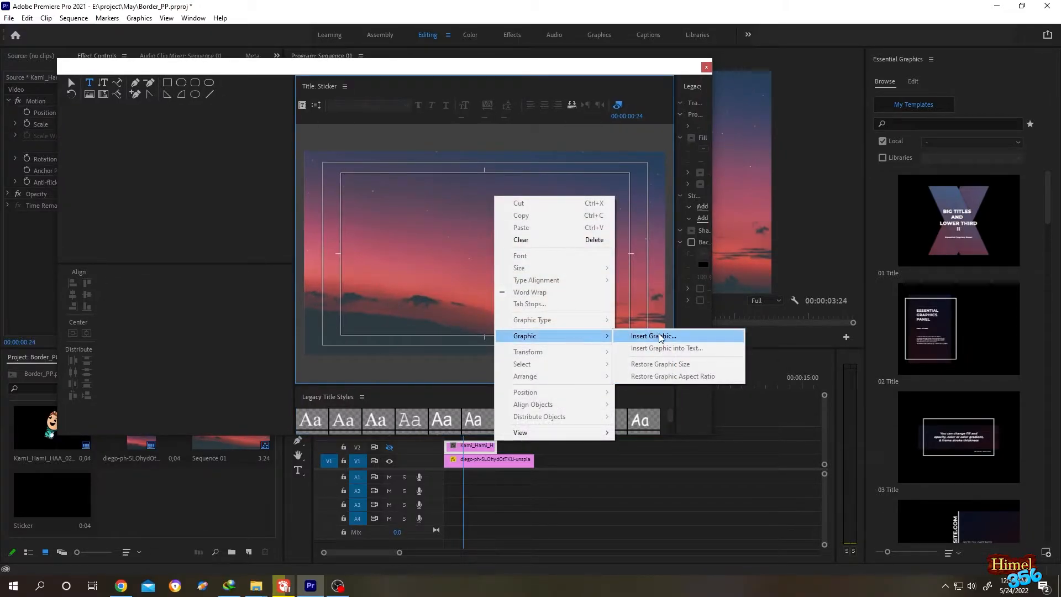
pyautogui.click(651, 336)
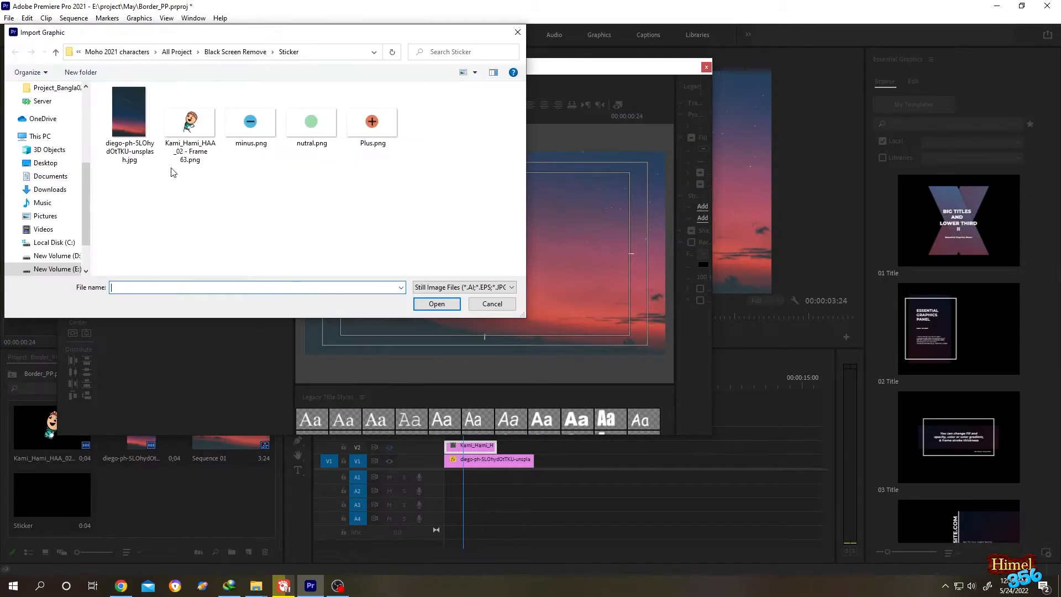
pyautogui.click(190, 111)
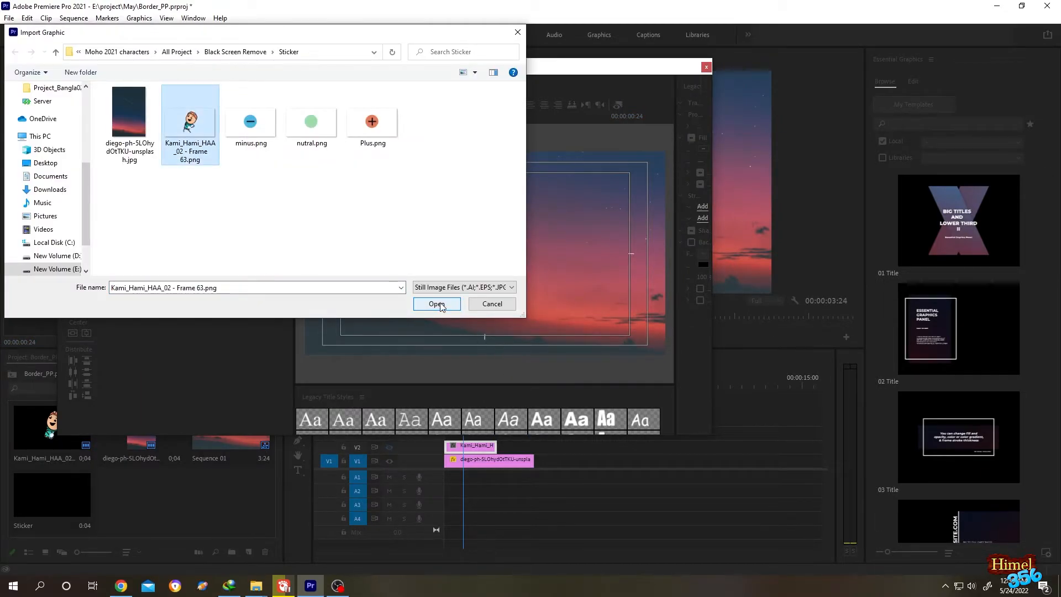
pyautogui.click(435, 304)
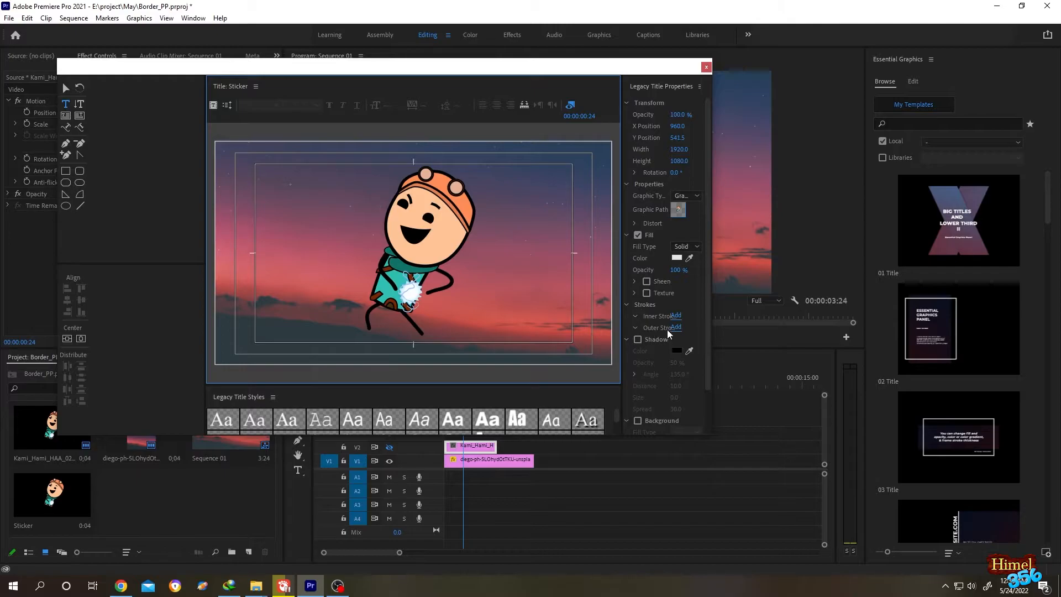
# Give the character a white size-20 Outer Stroke and close the Titler.
pyautogui.click(675, 327)
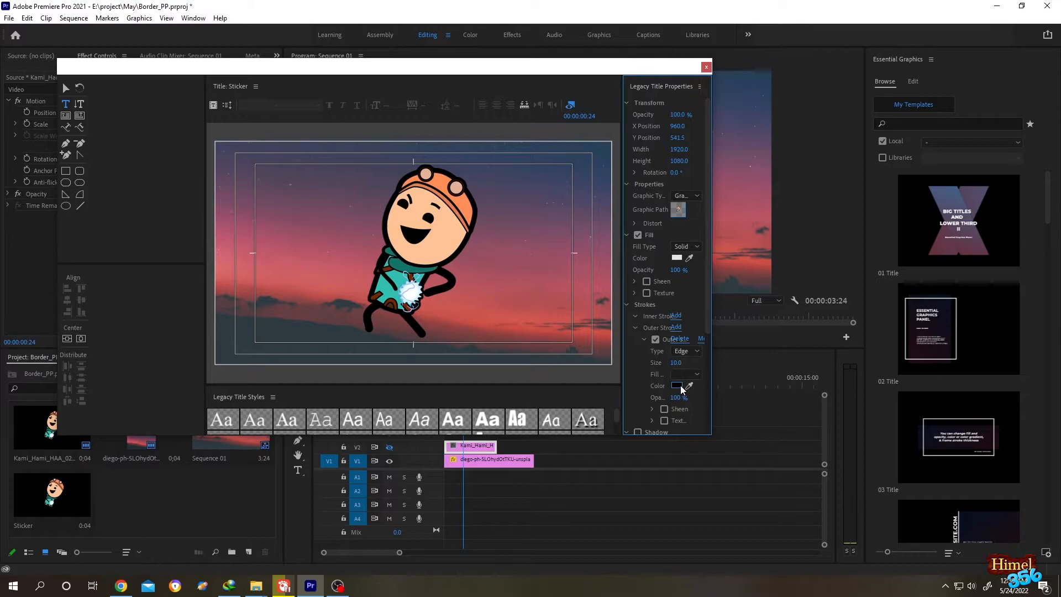
pyautogui.click(675, 385)
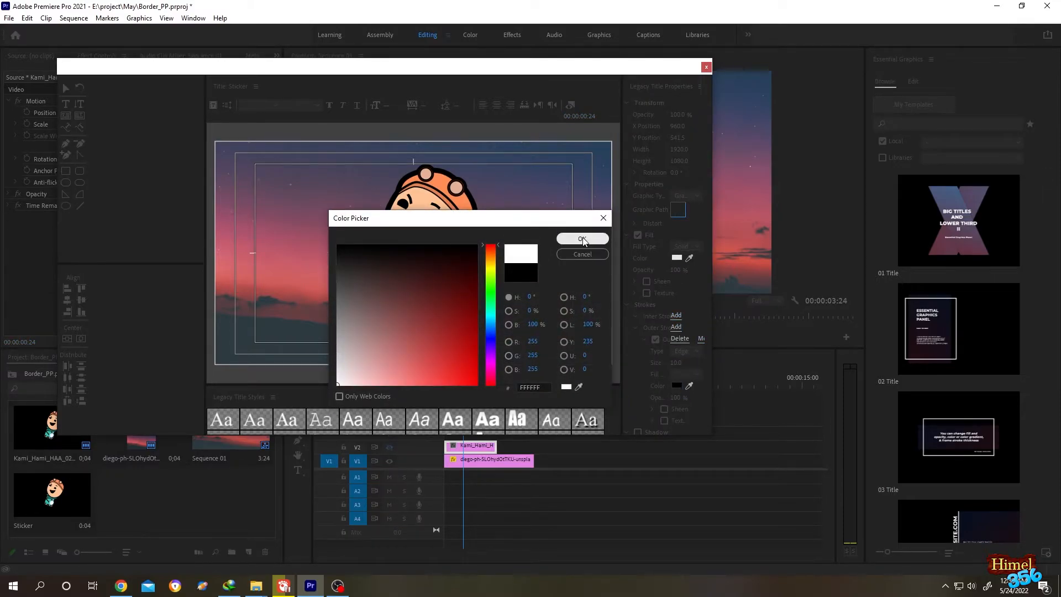
pyautogui.click(580, 239)
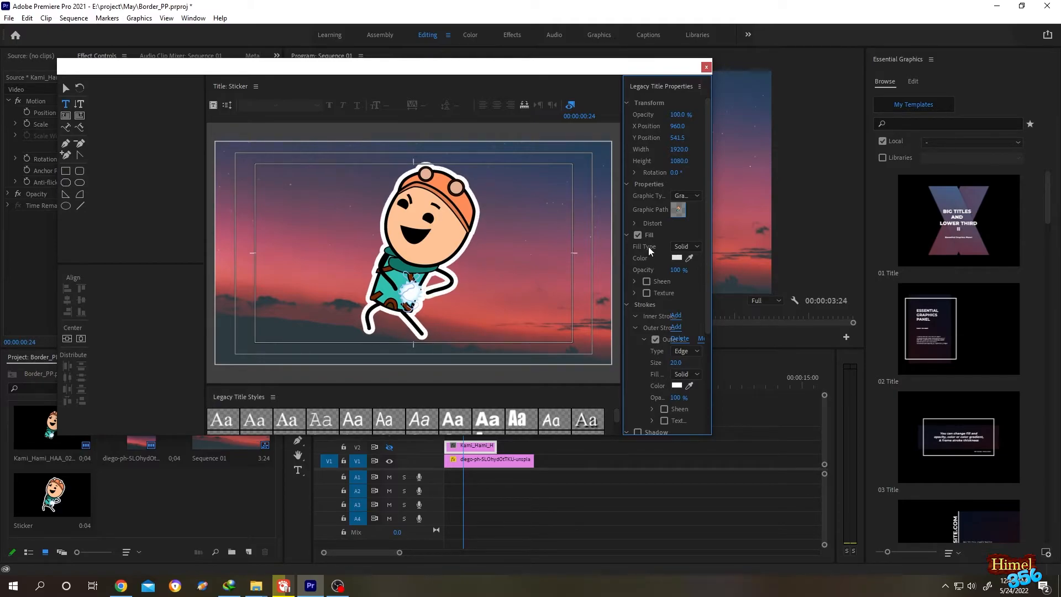
pyautogui.click(705, 67)
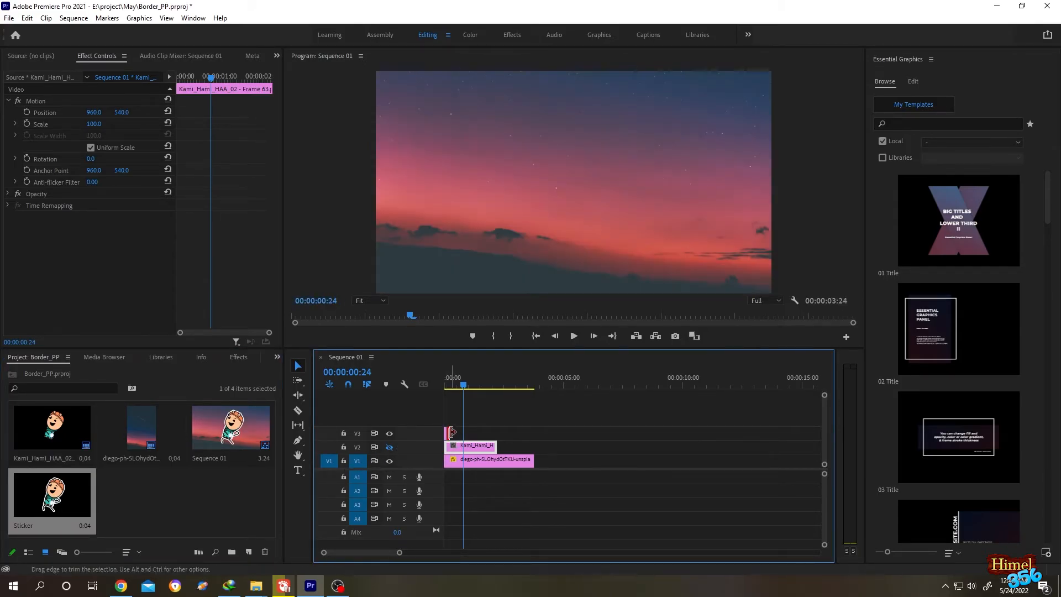
# Place Sticker on track V3 and change its Outer Stroke color to blue.
pyautogui.click(465, 432)
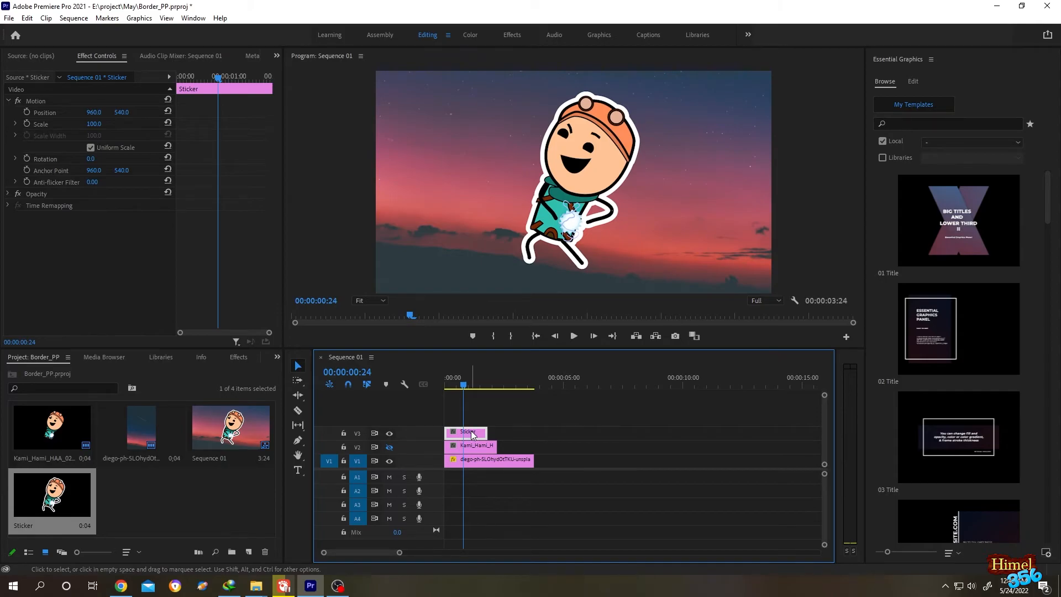
pyautogui.doubleClick(465, 432)
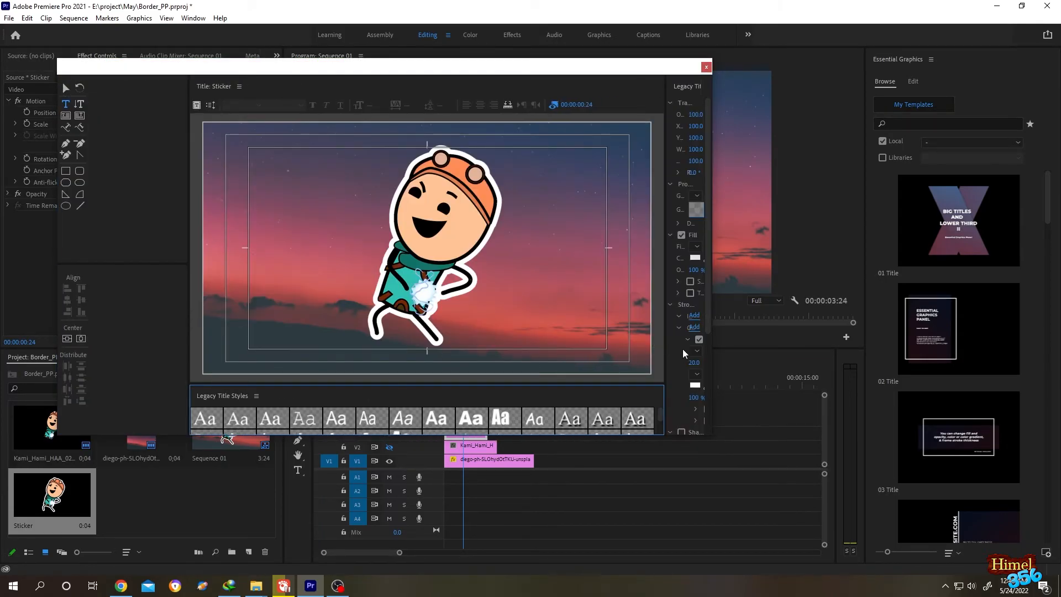
pyautogui.click(695, 257)
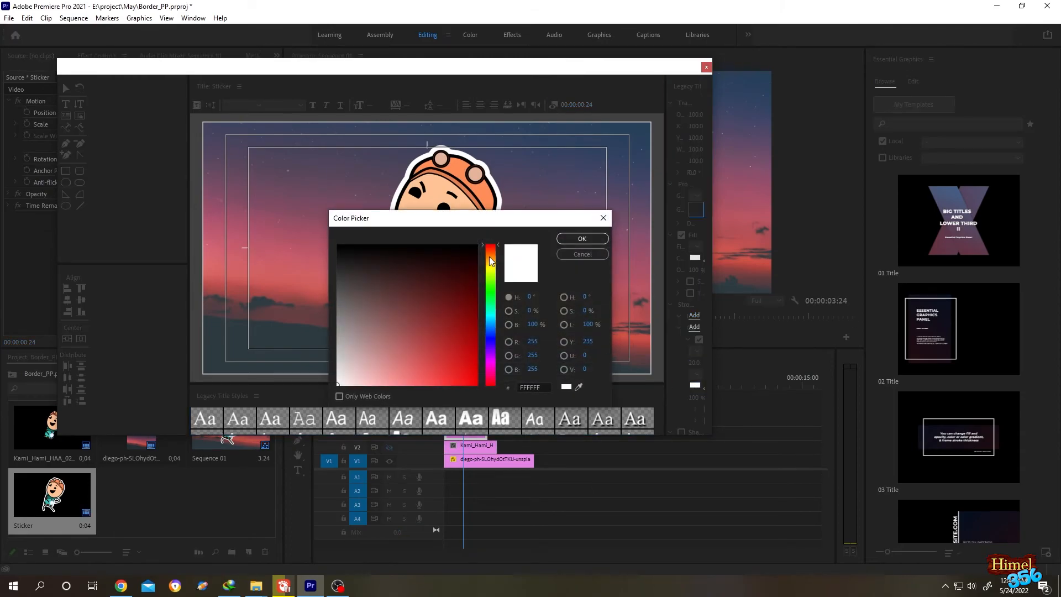
pyautogui.click(491, 331)
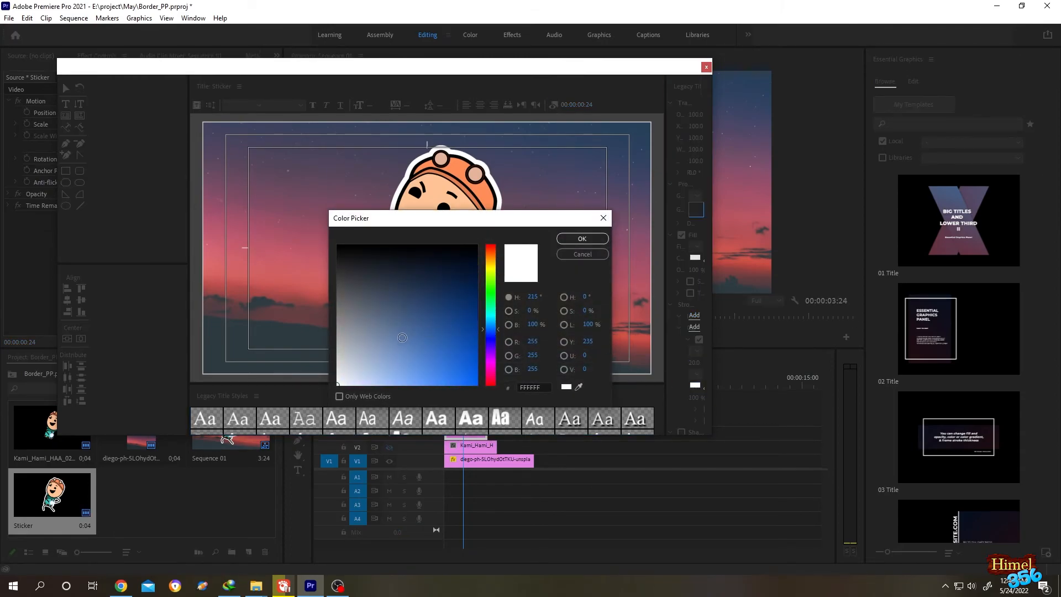
pyautogui.click(581, 238)
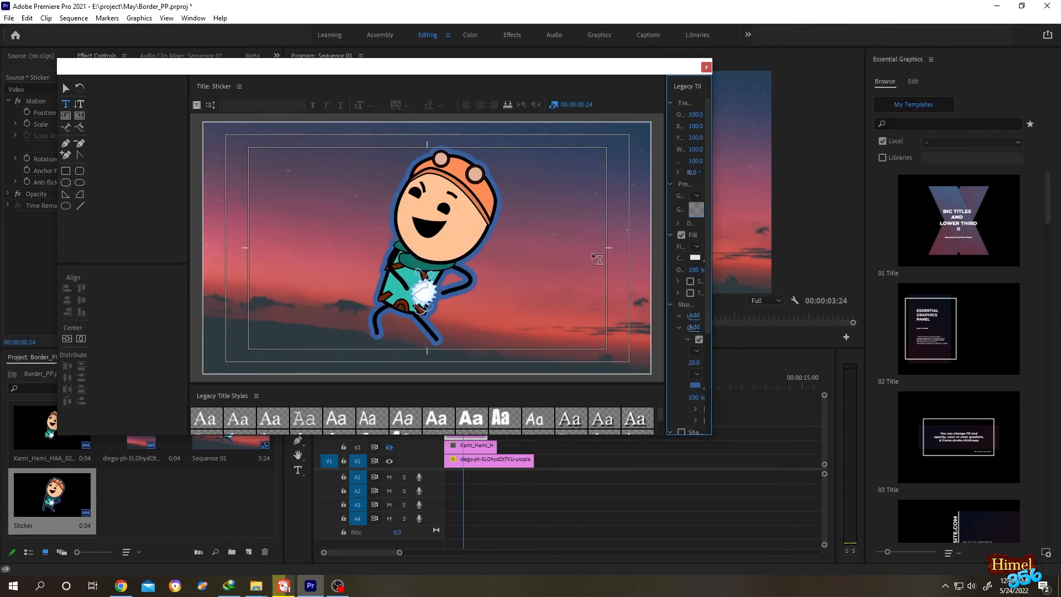
pyautogui.click(705, 66)
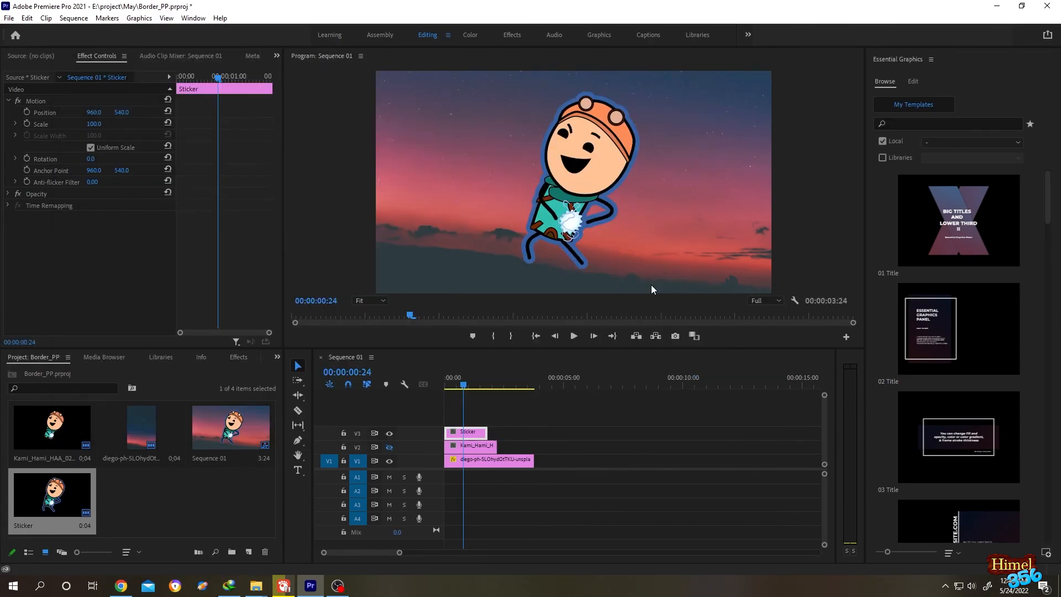